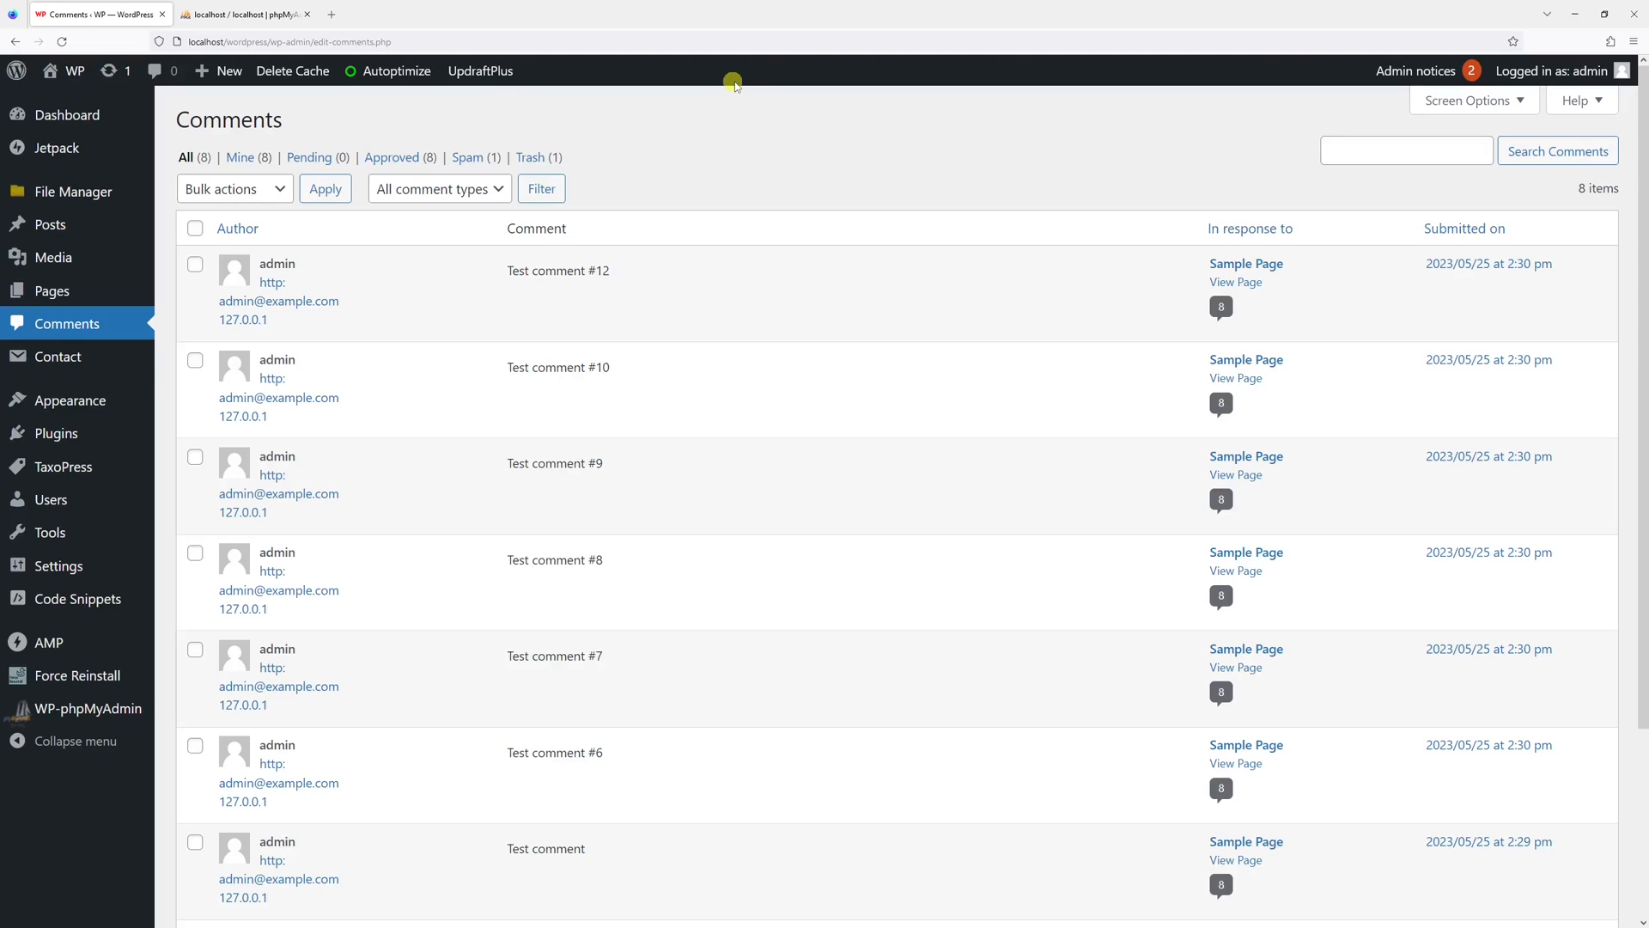
mouse_move(355, 461)
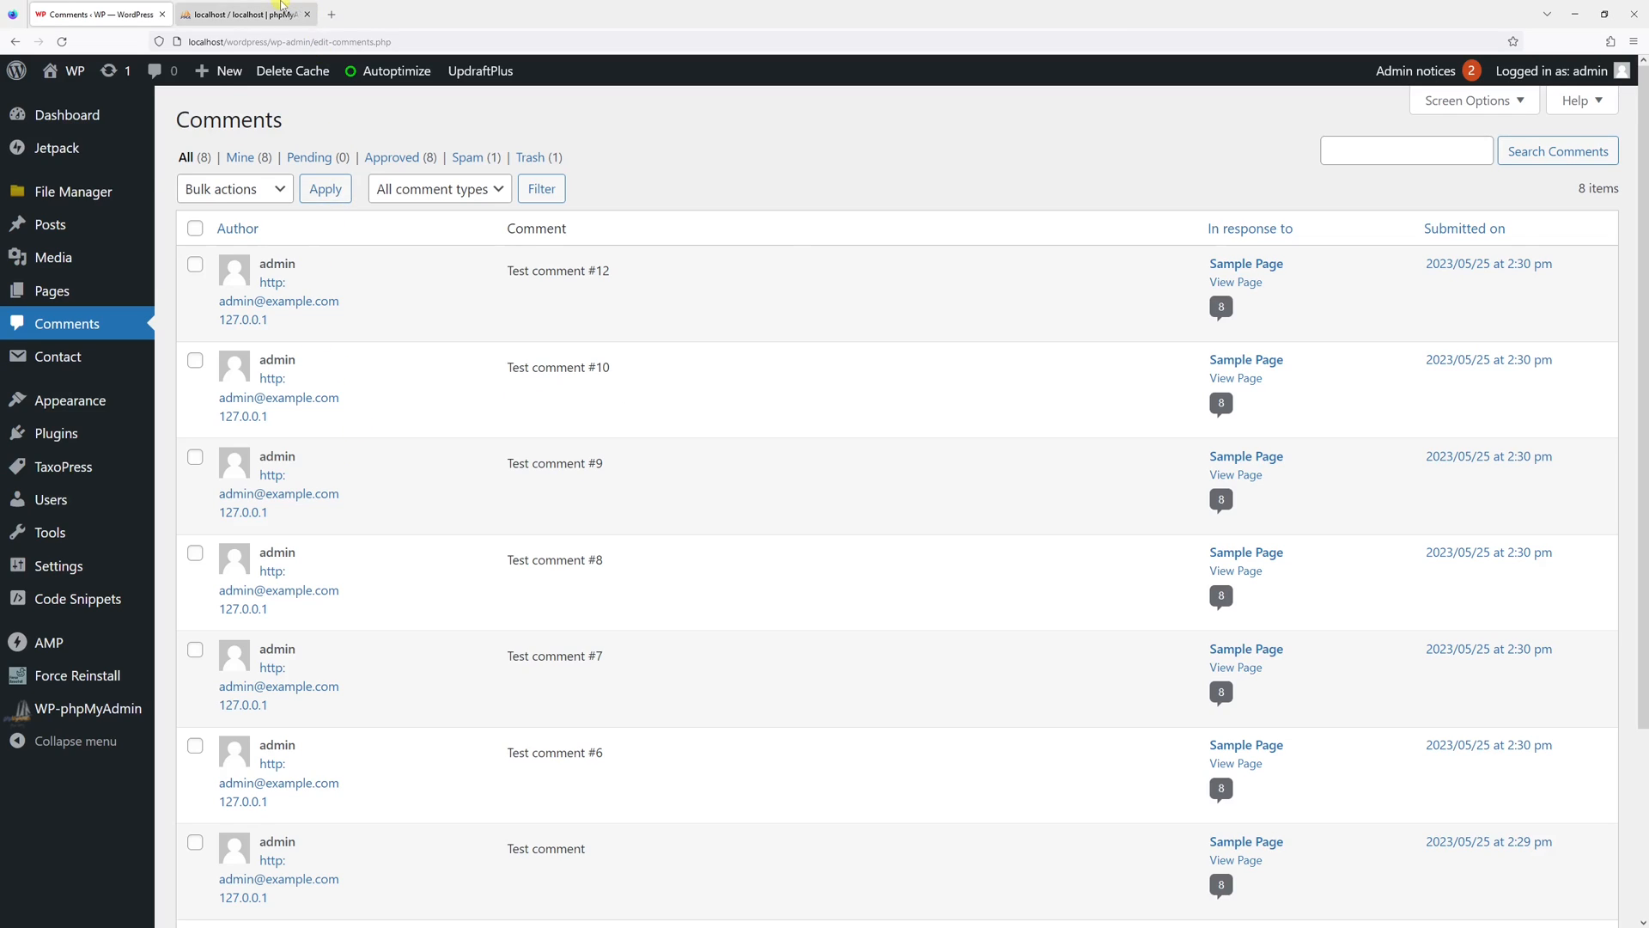
- Bring up phpMyAdmin and load the wp_test_db table list
click(248, 13)
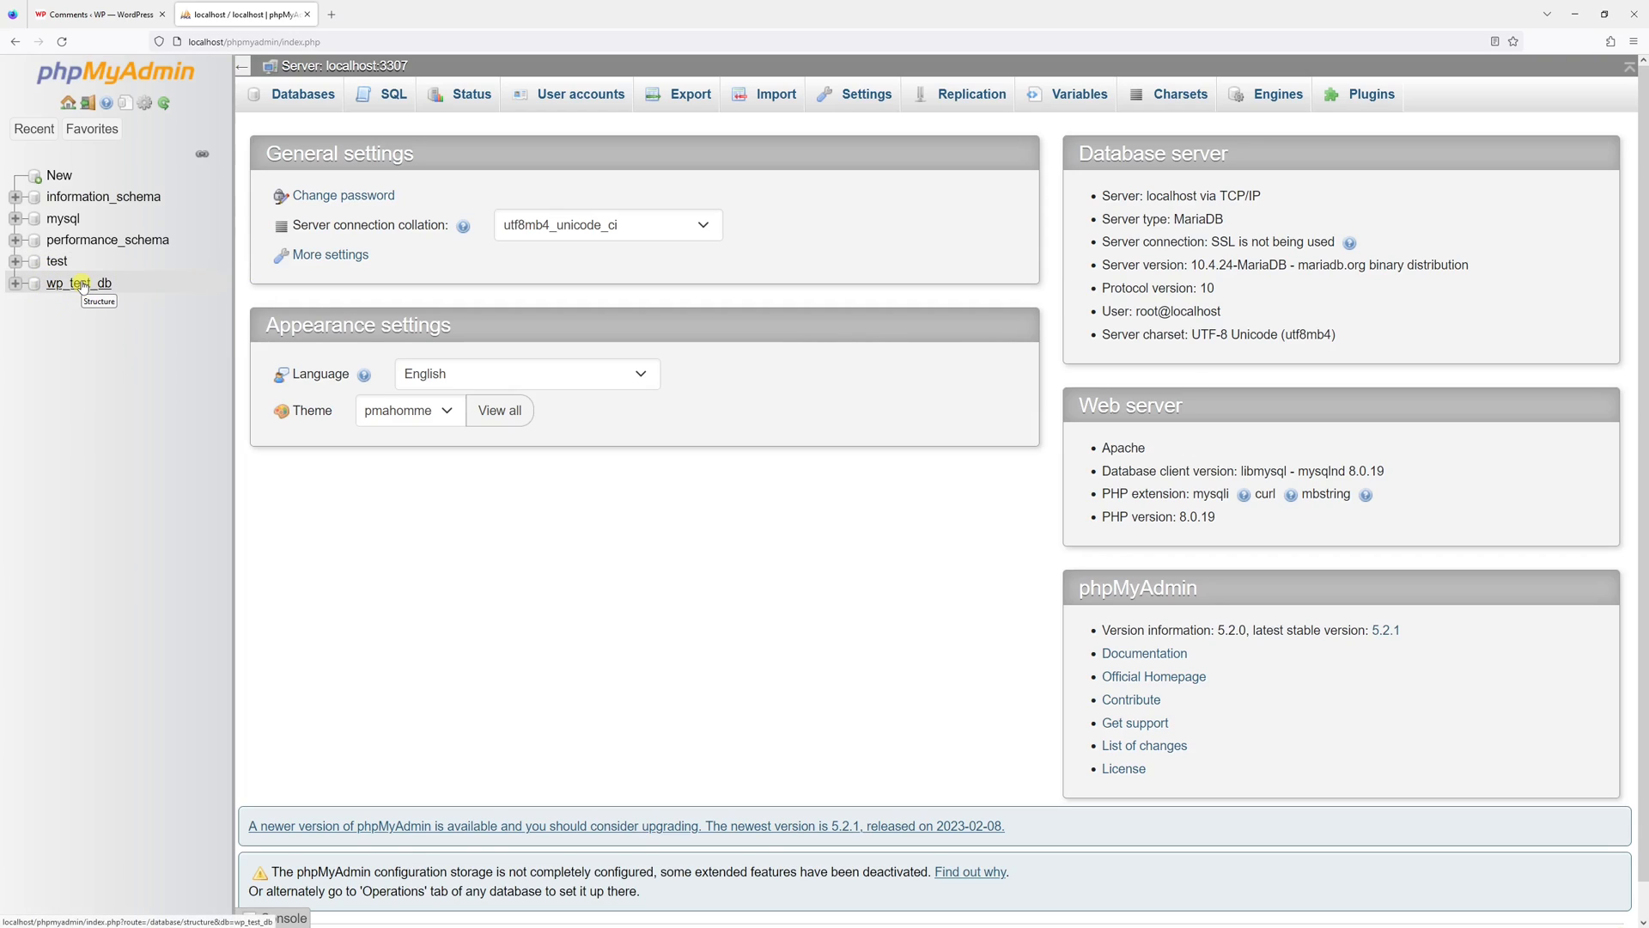
click(77, 283)
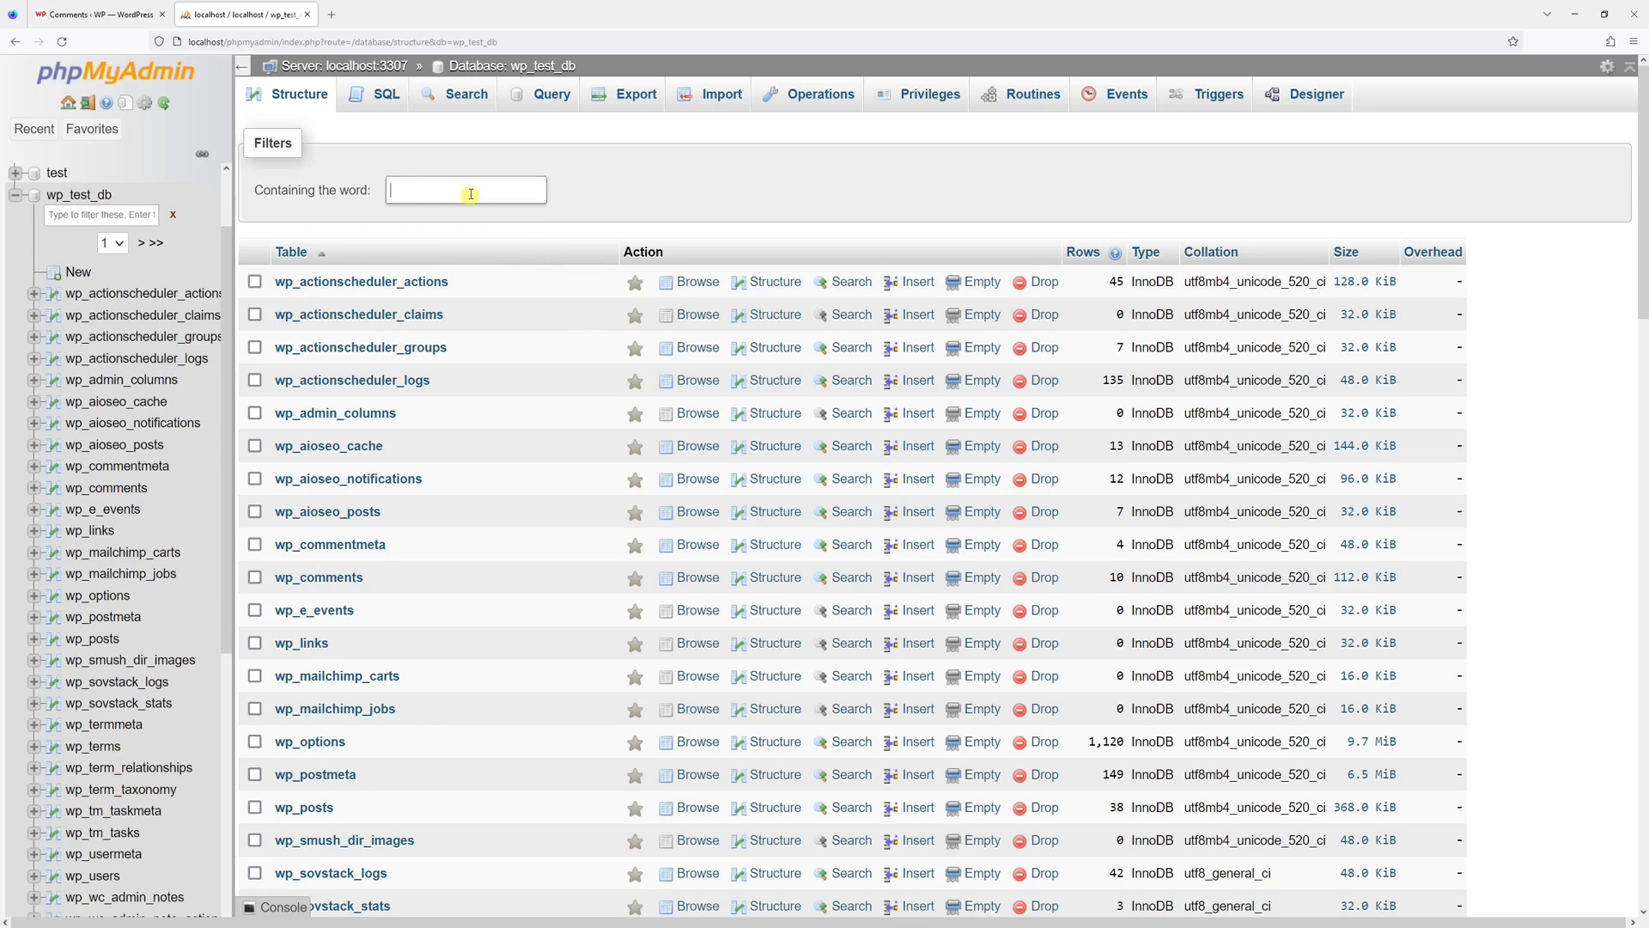
- Filter tables by 'comment' and mark wp_commentmeta and wp_comments
text(comment)
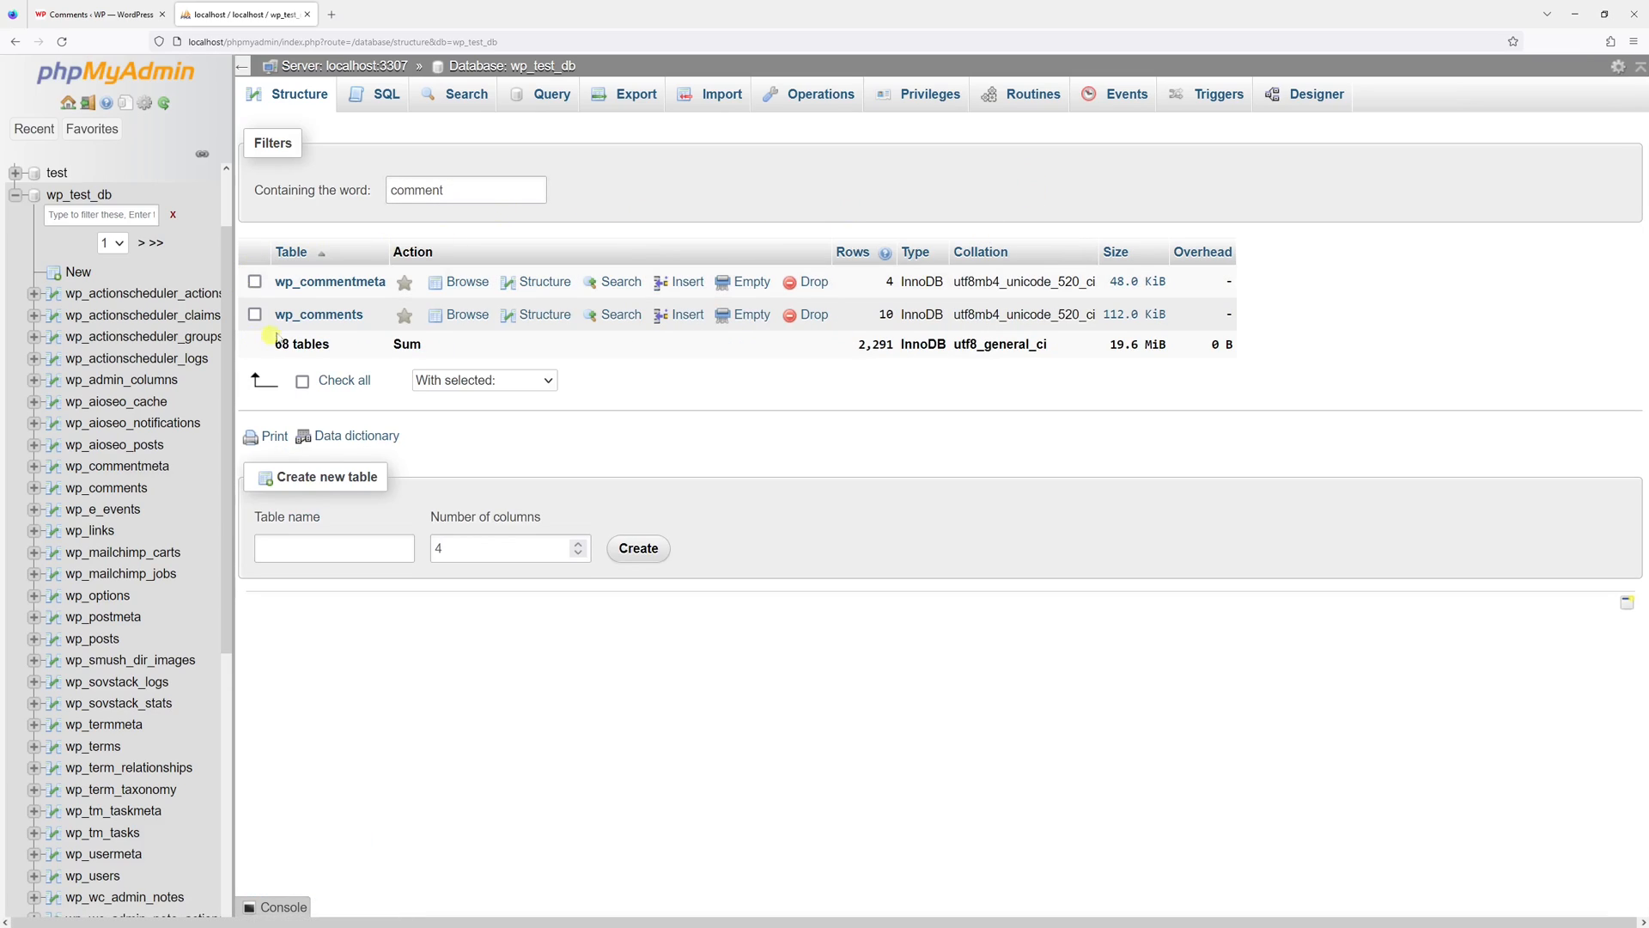
mouse_move(330, 280)
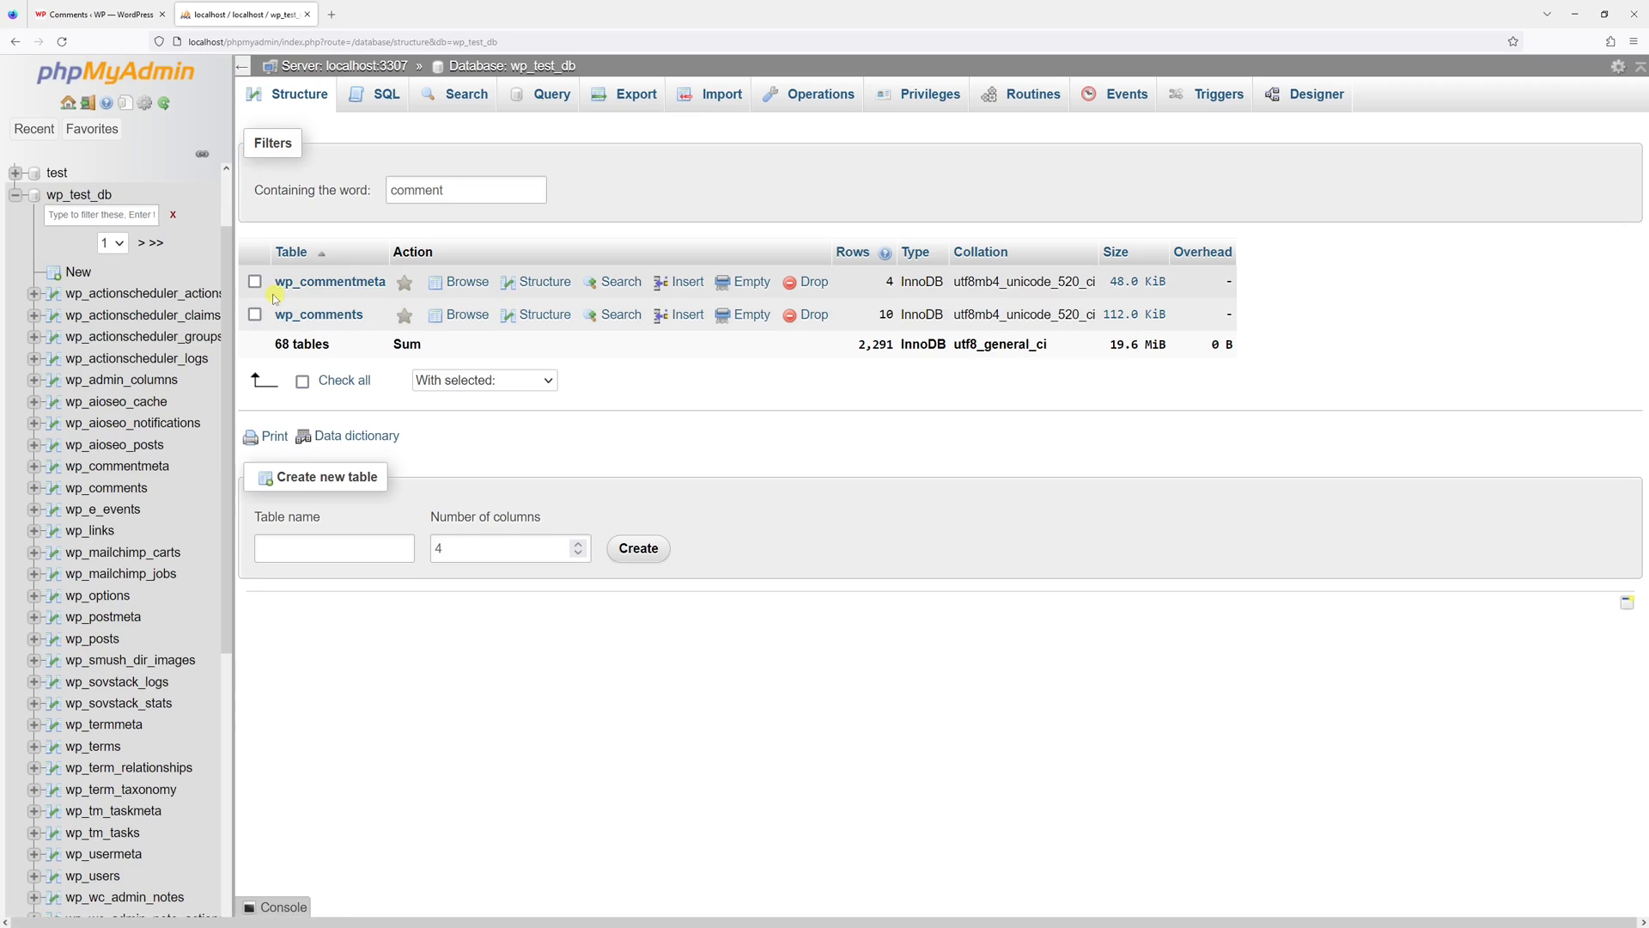
click(255, 280)
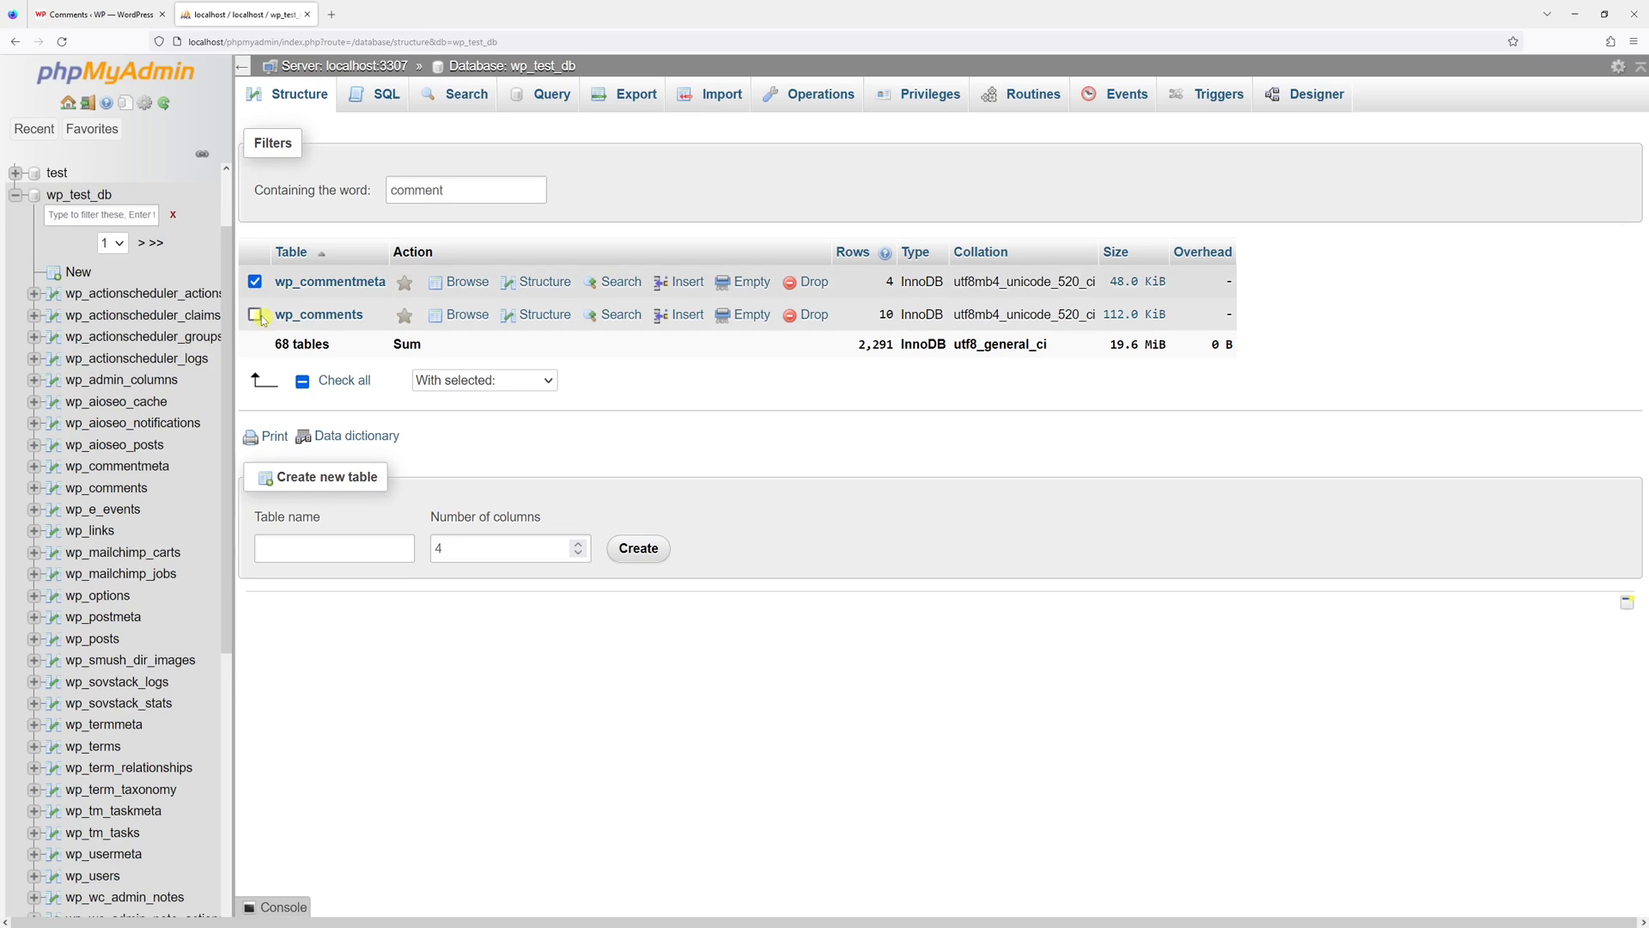
click(255, 314)
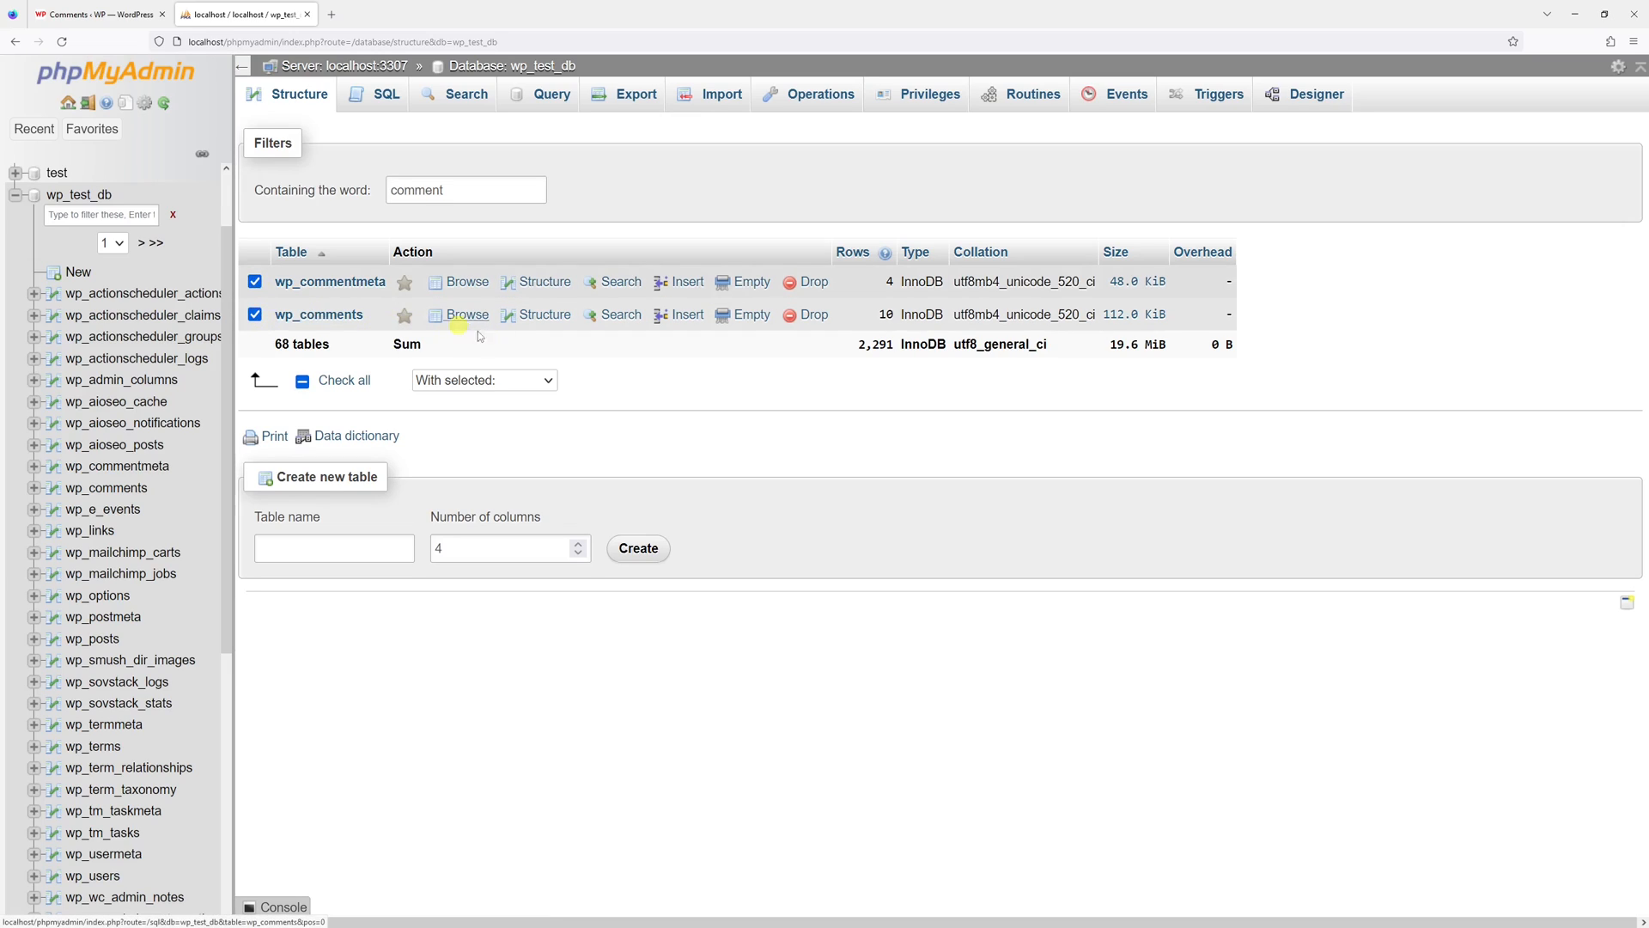
- Empty the marked tables via 'With selected' and confirm the TRUNCATE
click(483, 380)
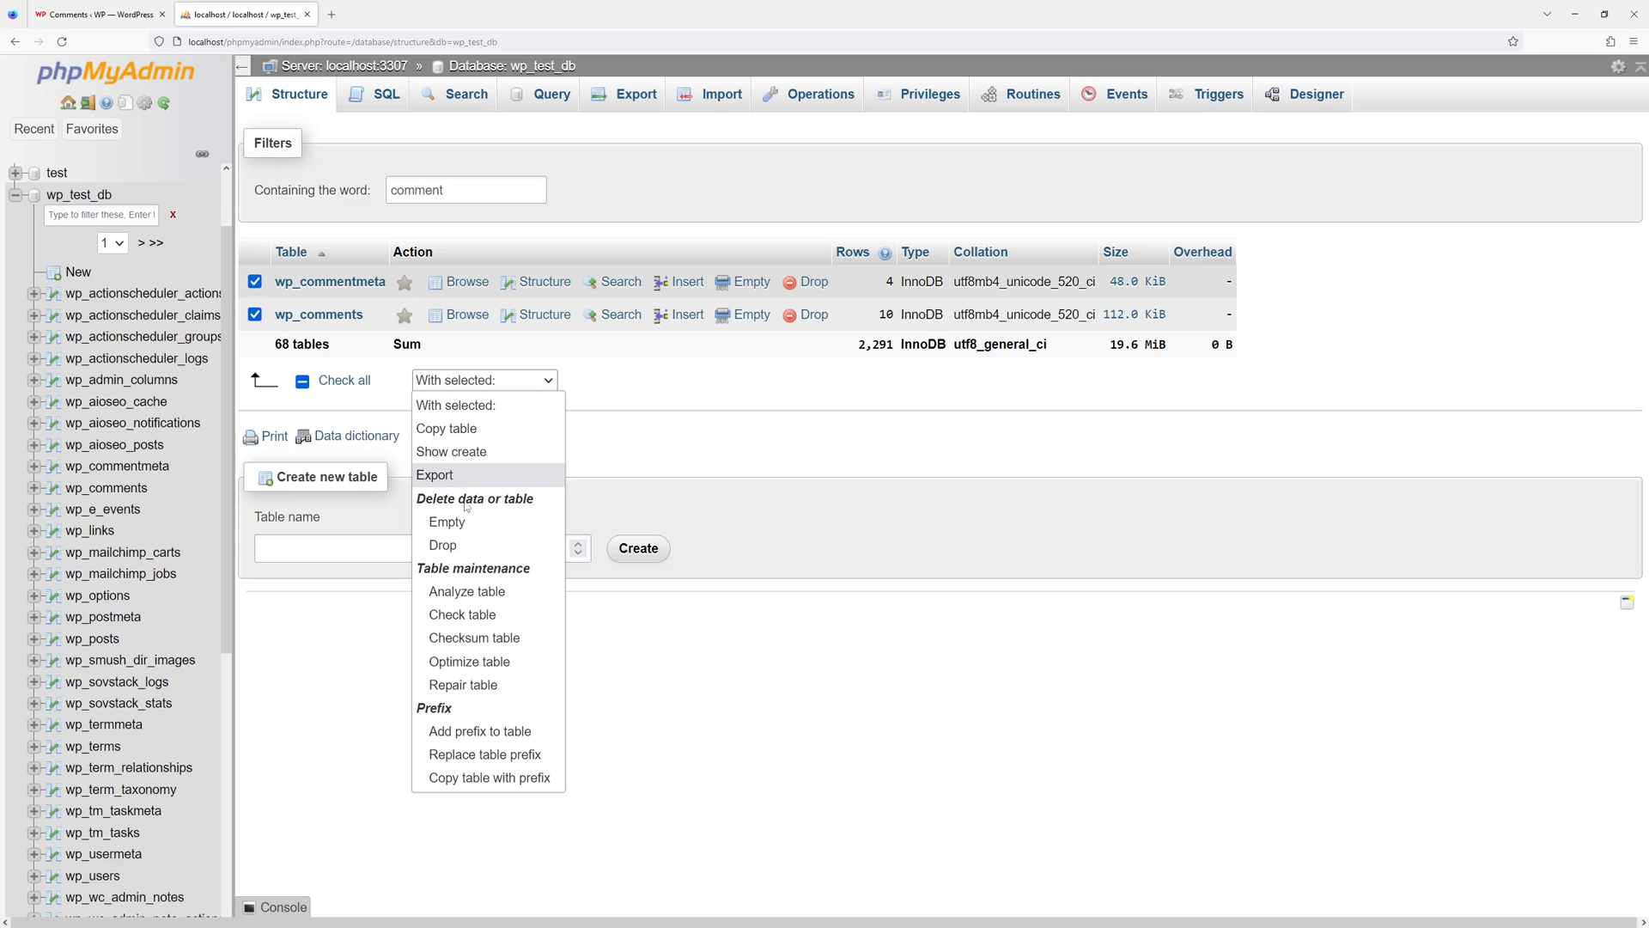
click(447, 523)
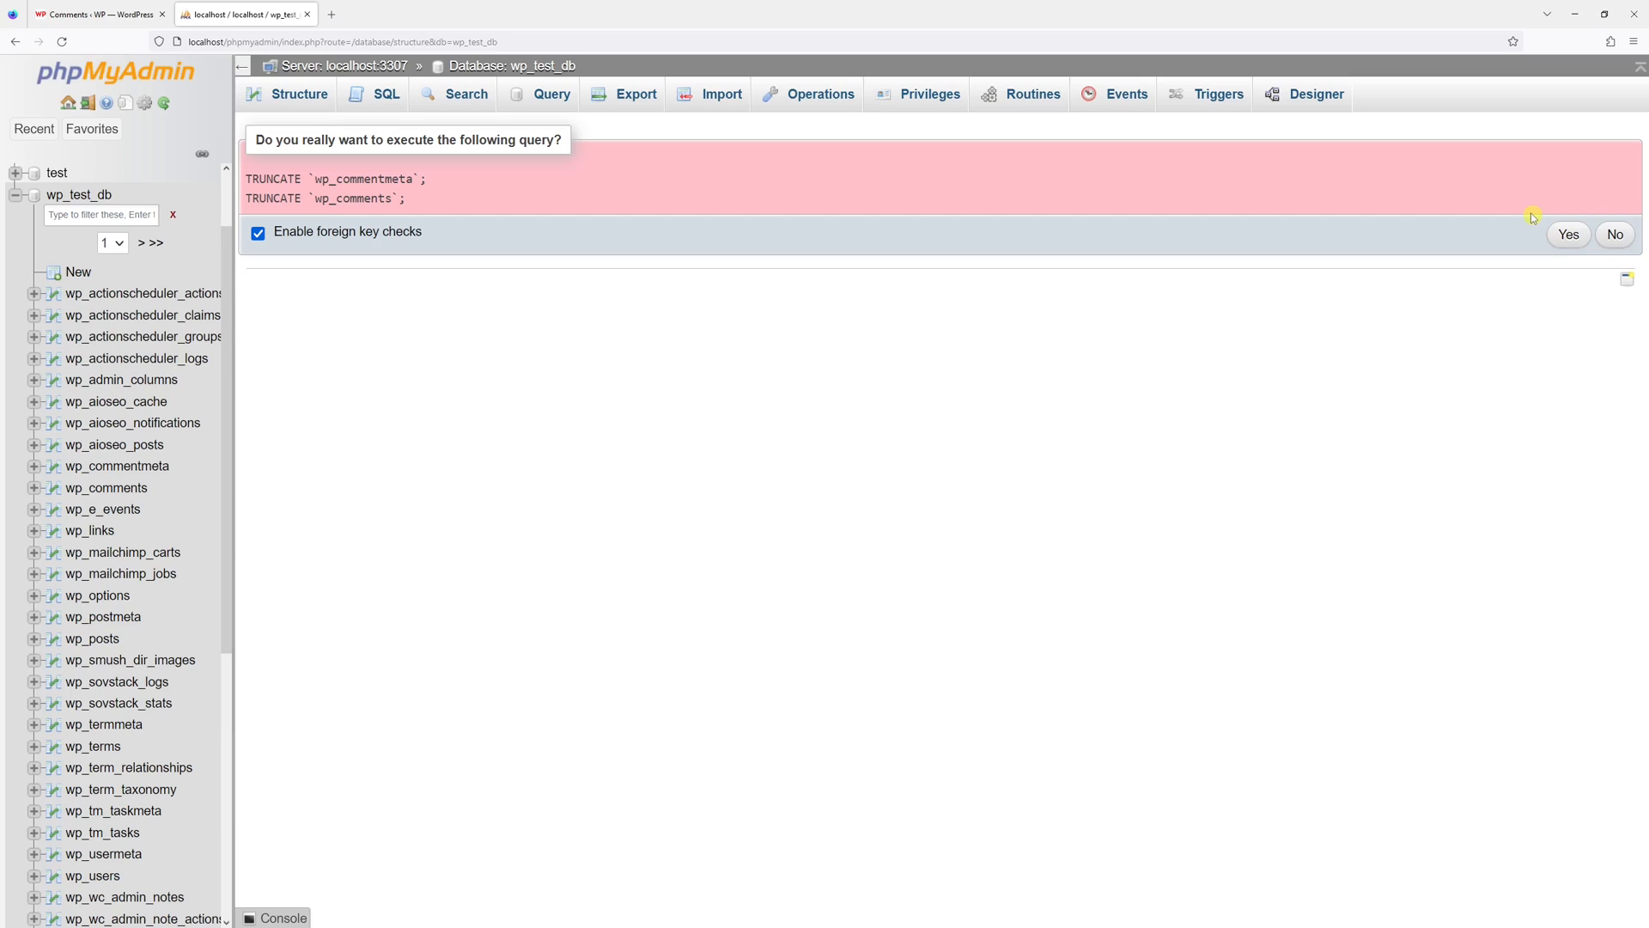
mouse_move(1543, 249)
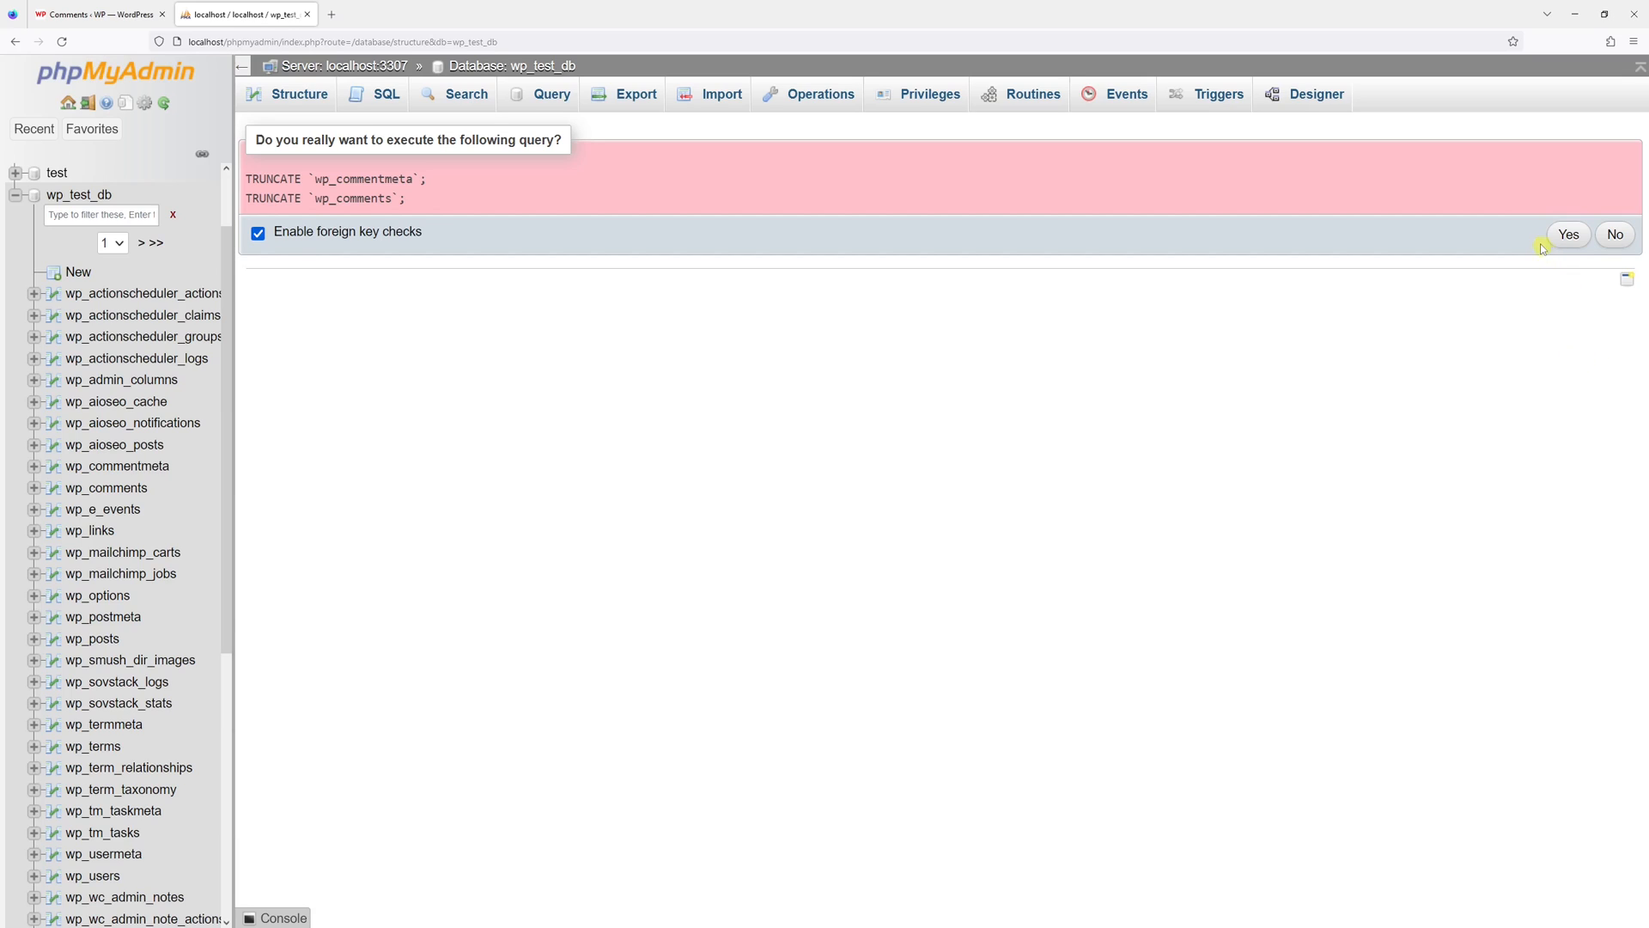
click(1568, 233)
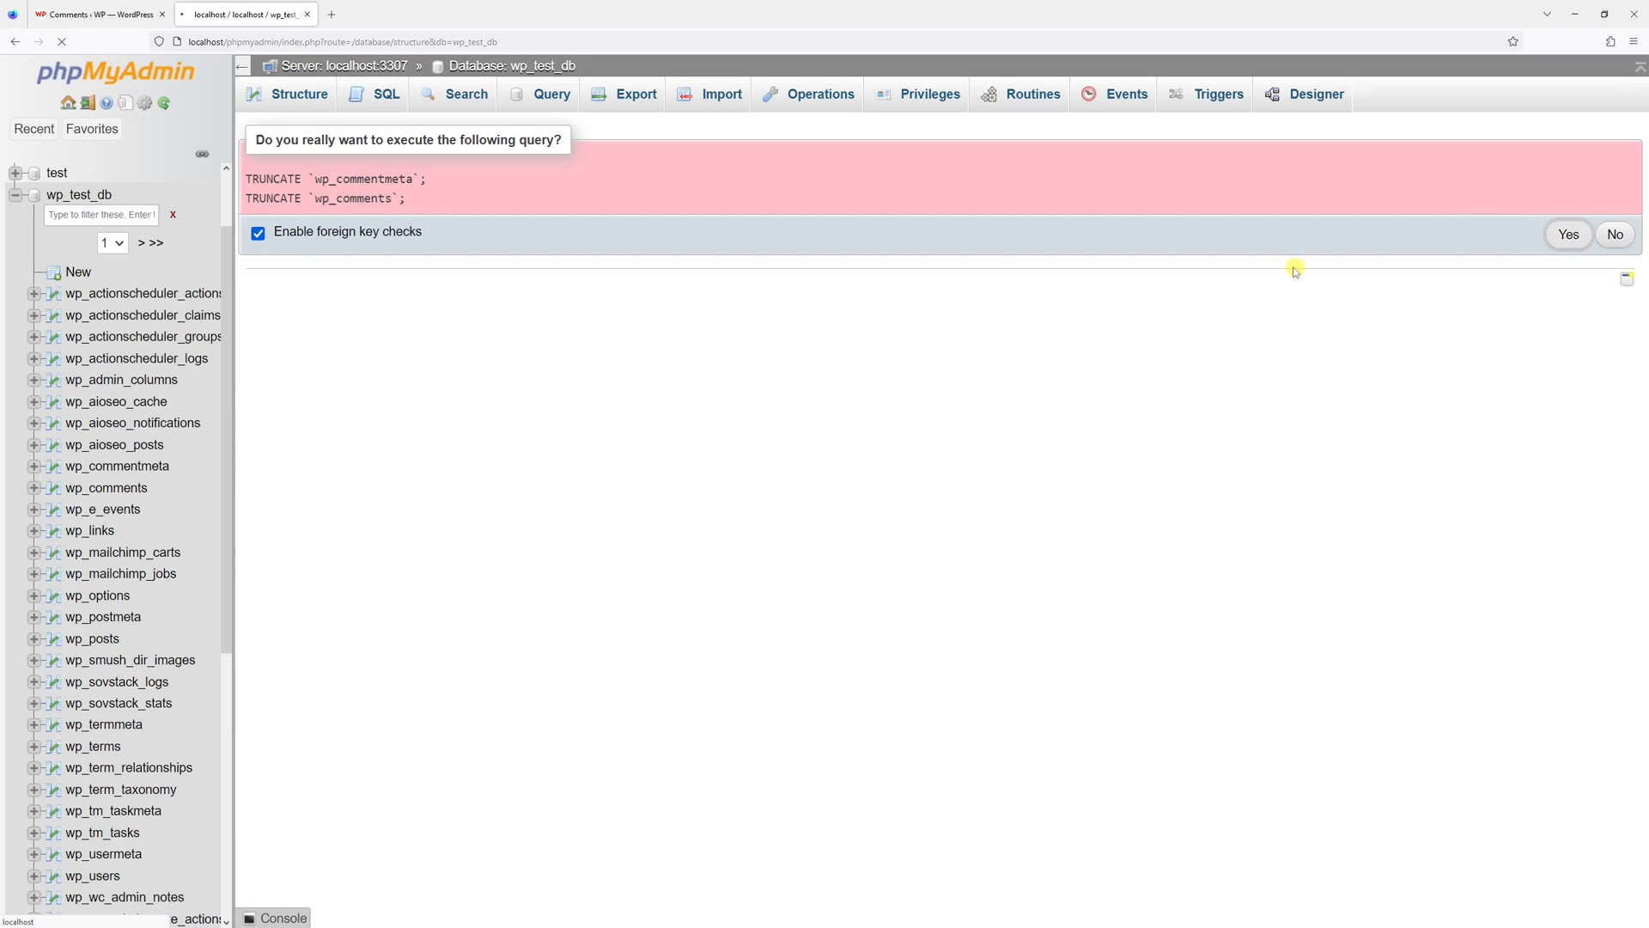
click(1568, 234)
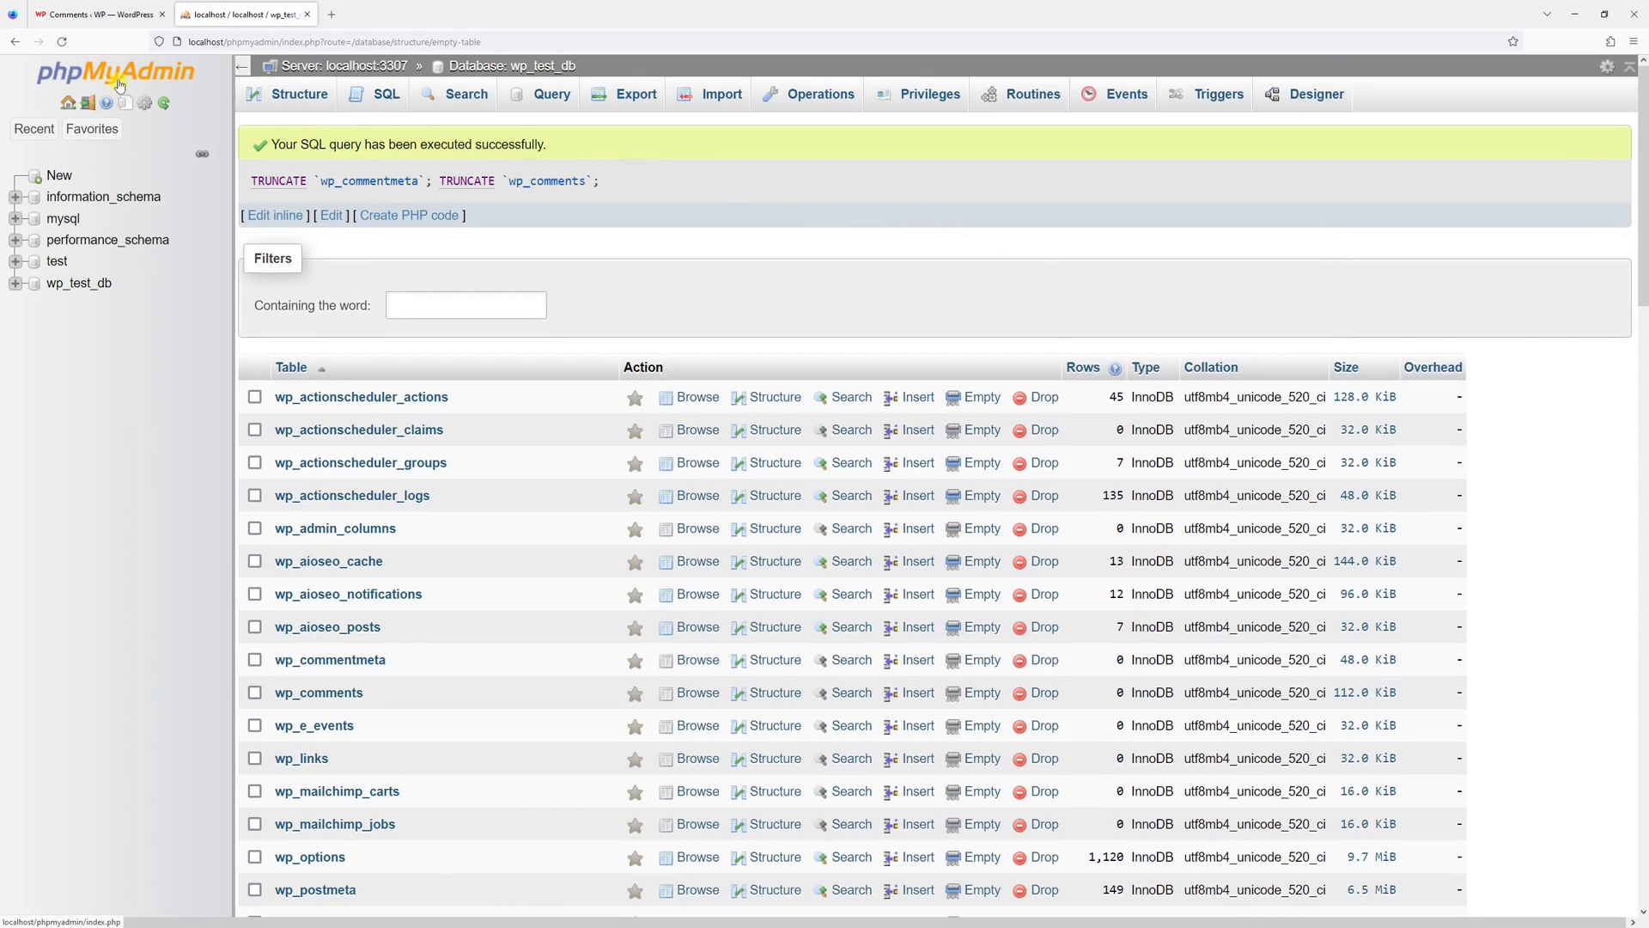
- Return to the WordPress Comments page to verify no comments remain
click(95, 14)
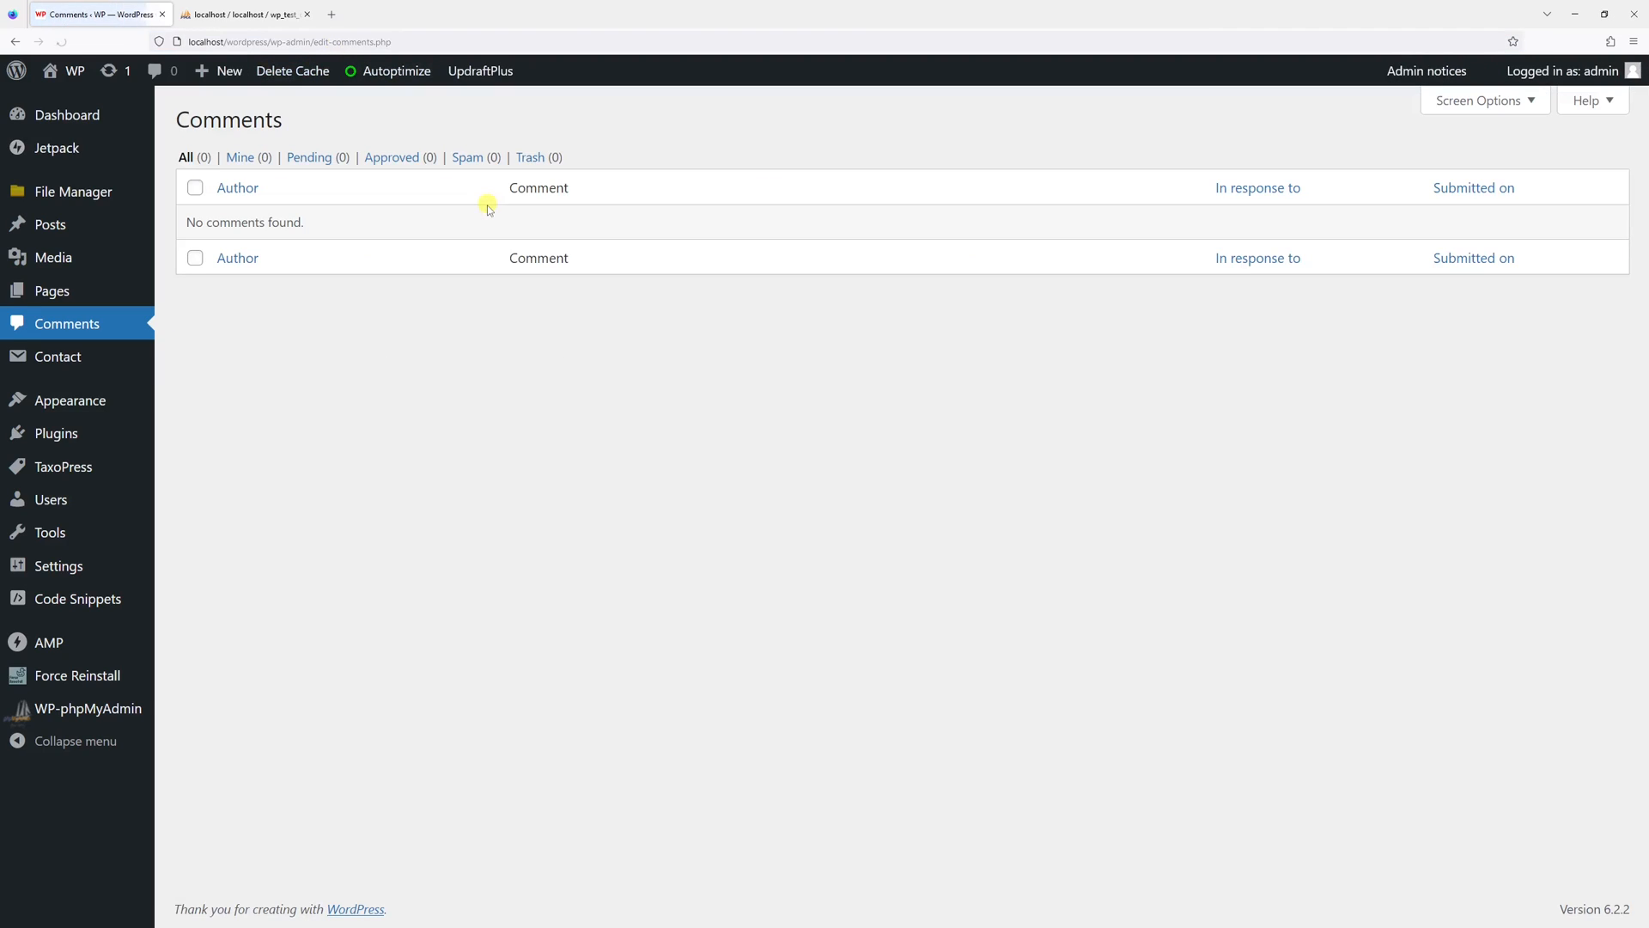
click(237, 257)
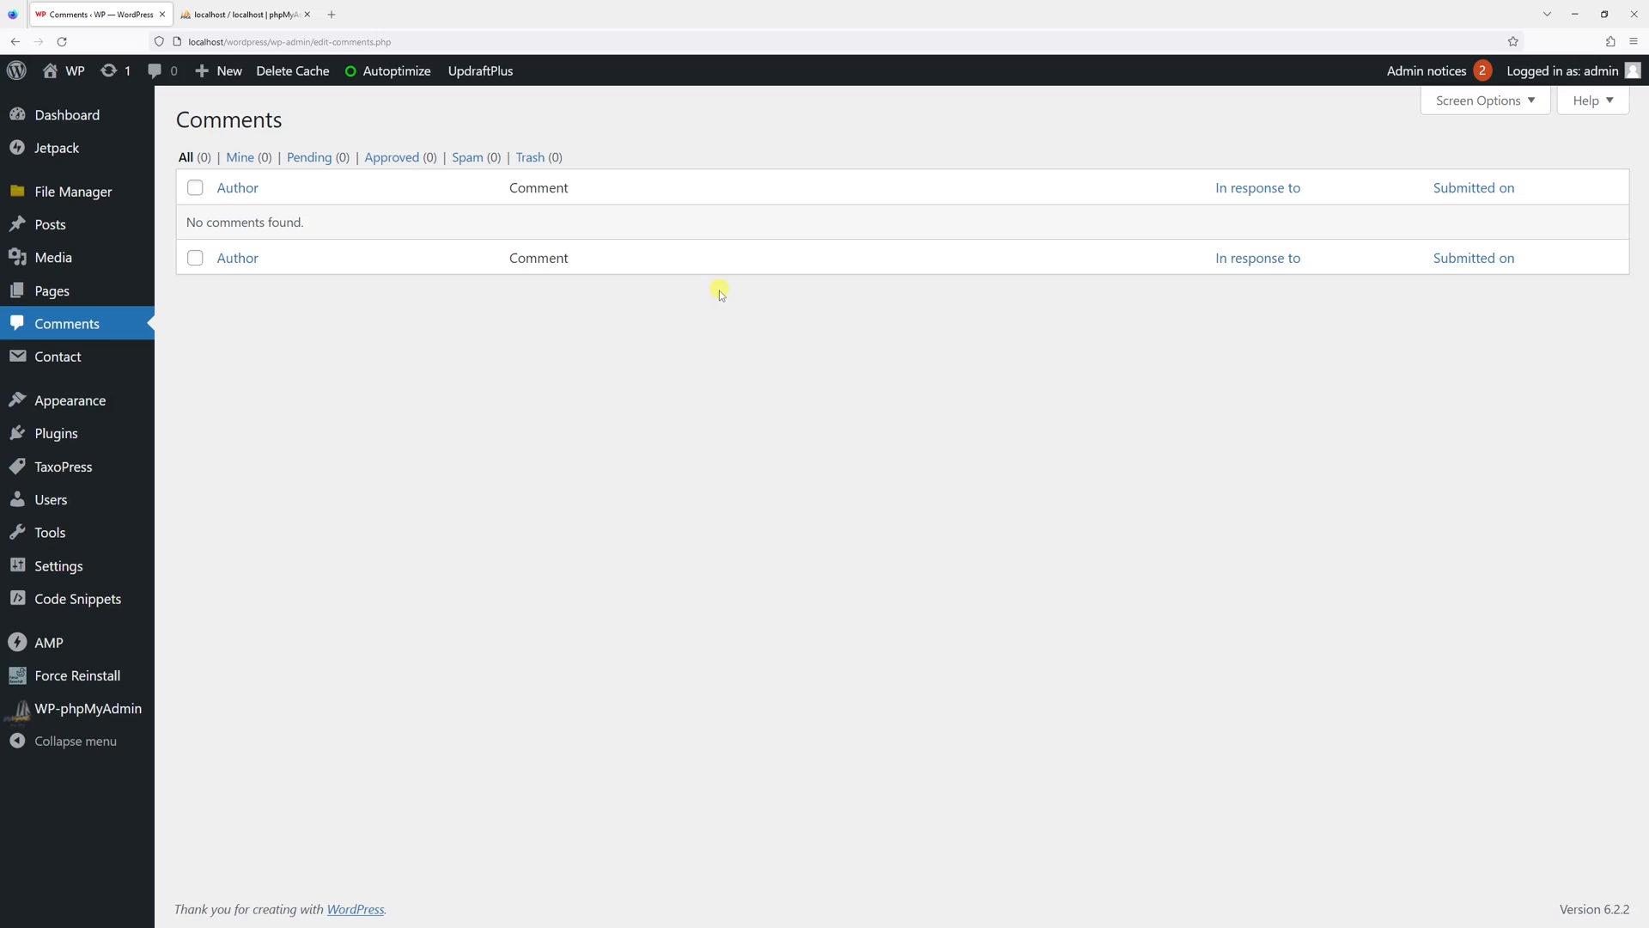
mouse_move(705, 297)
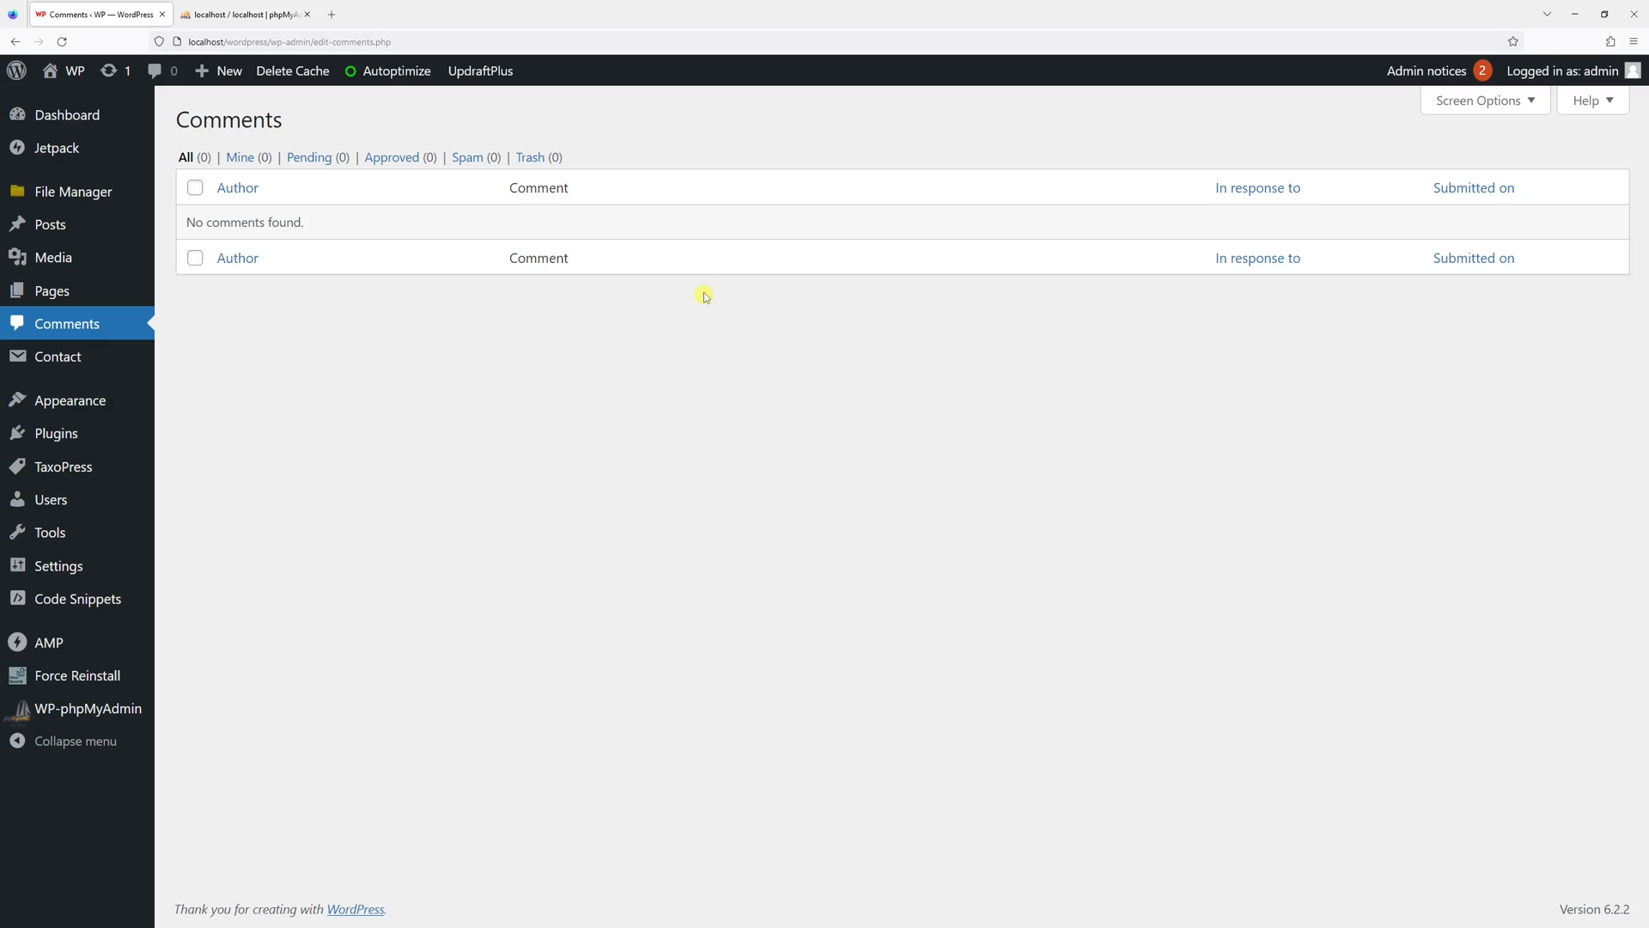